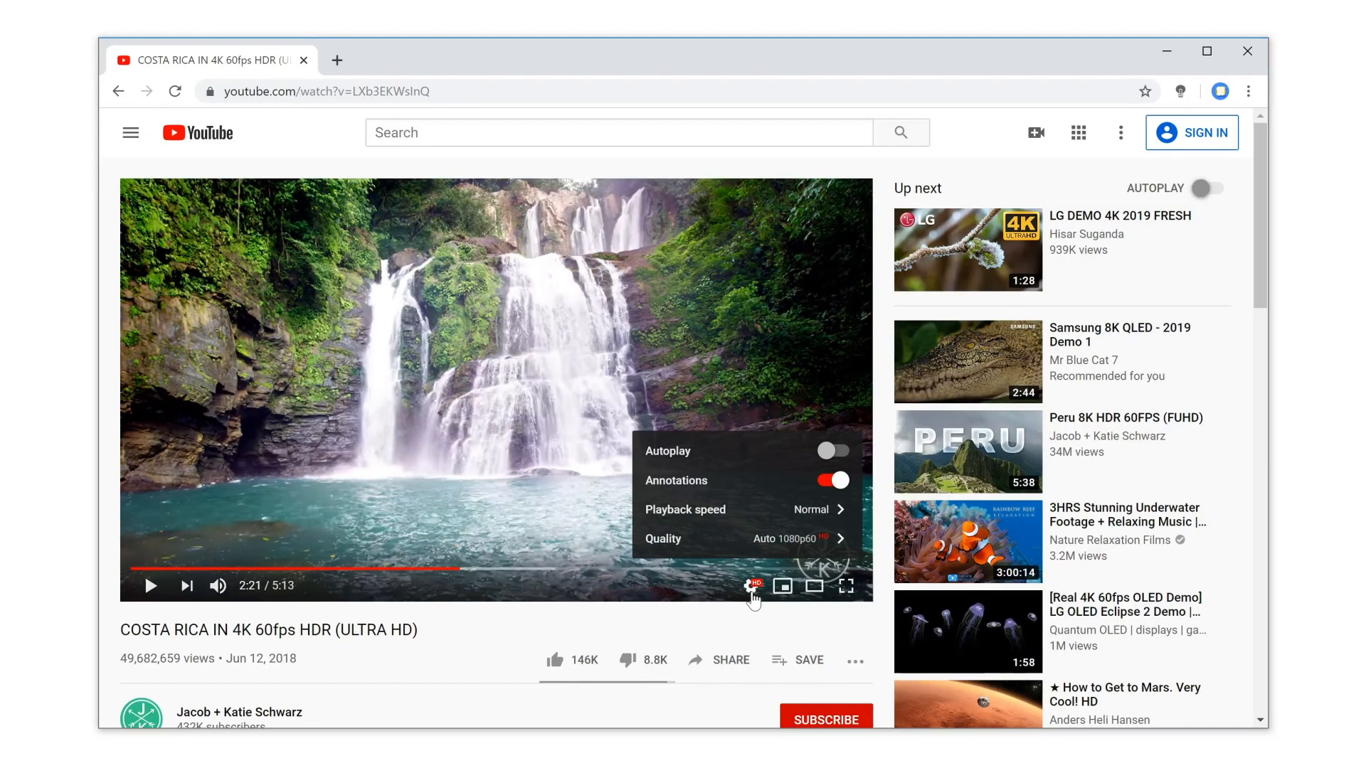
Step: View the video's resolution list, then reach the extension's options page from its toolbar menu
click(663, 538)
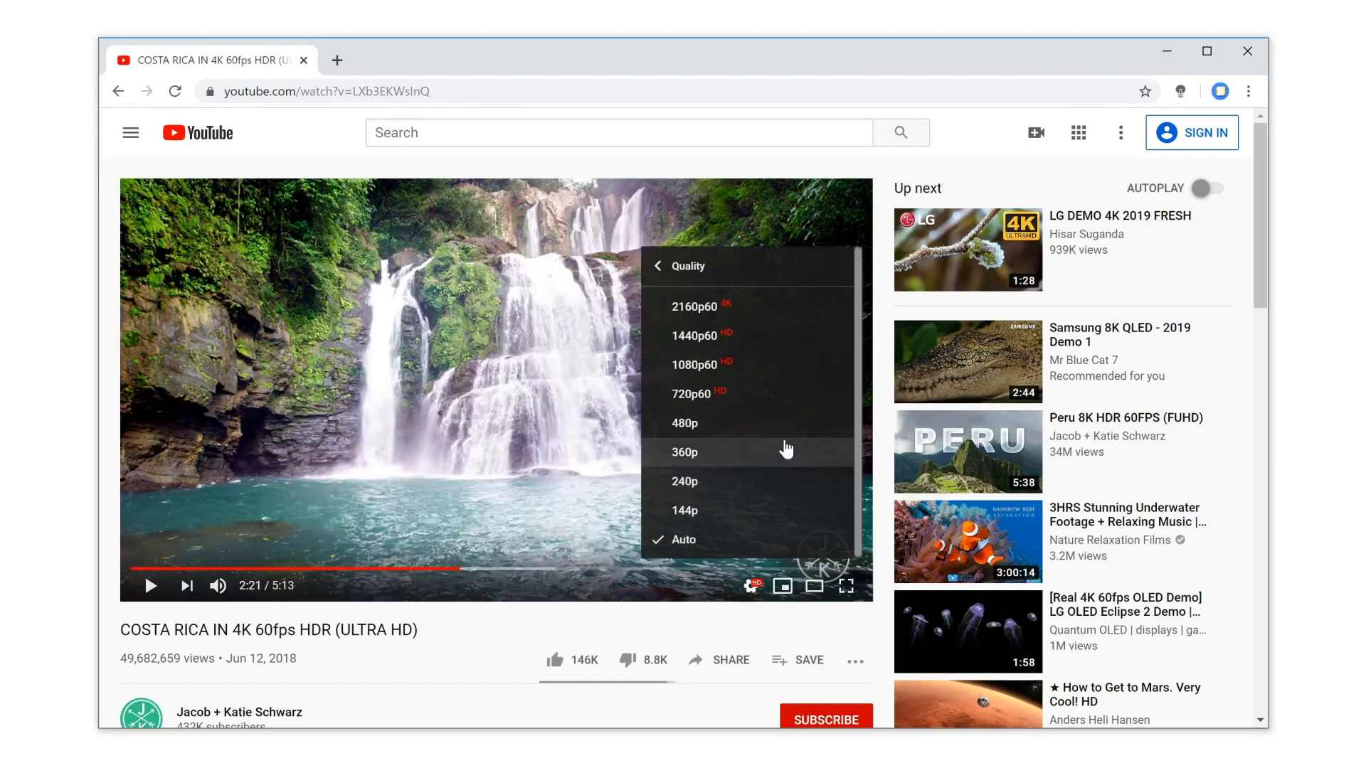
mouse_move(792, 307)
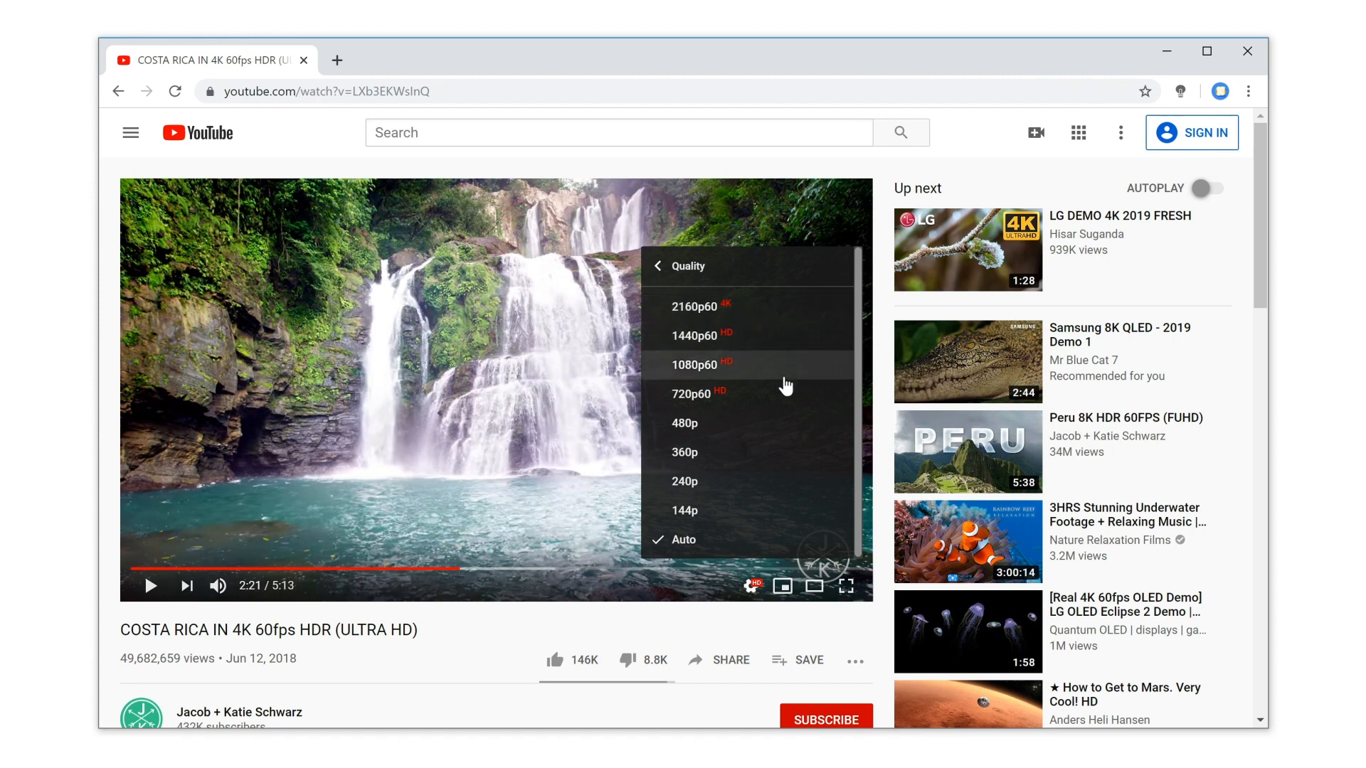
mouse_move(782, 393)
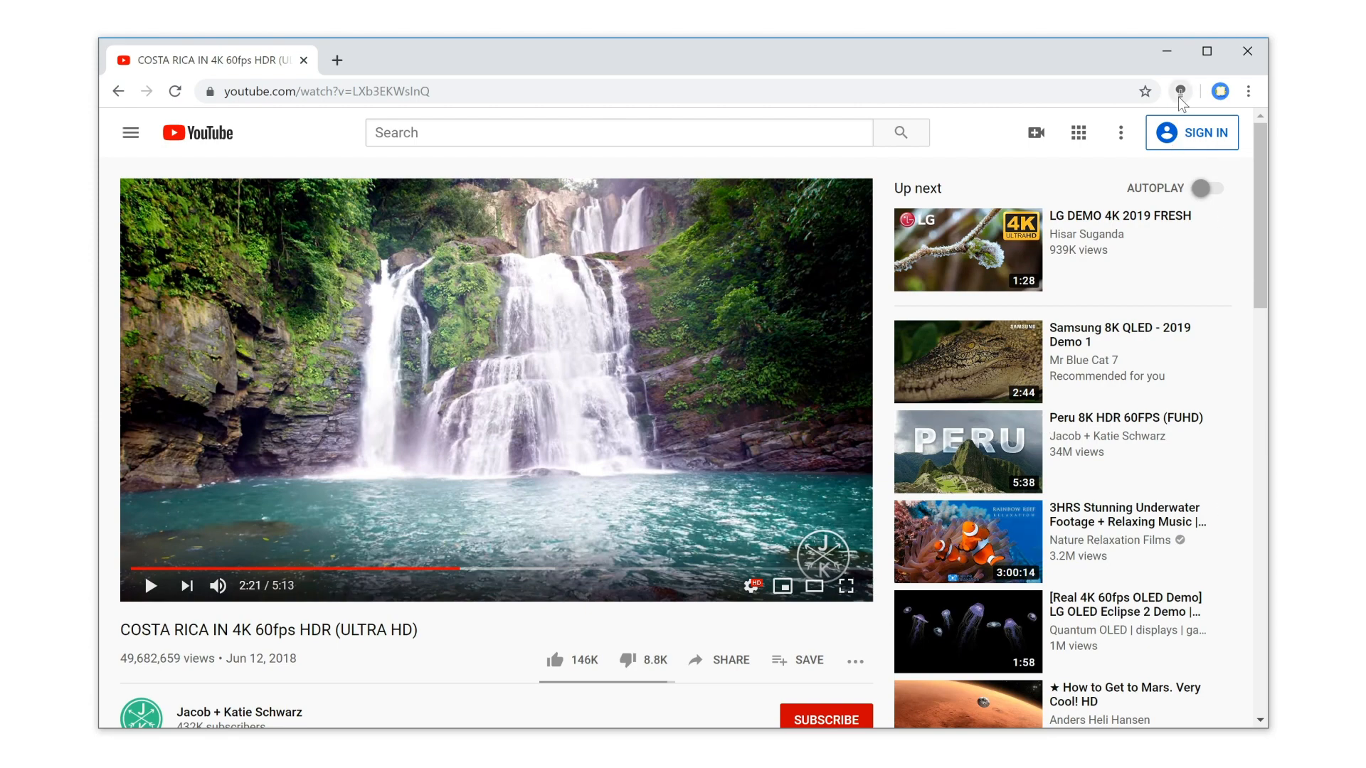
click(1181, 91)
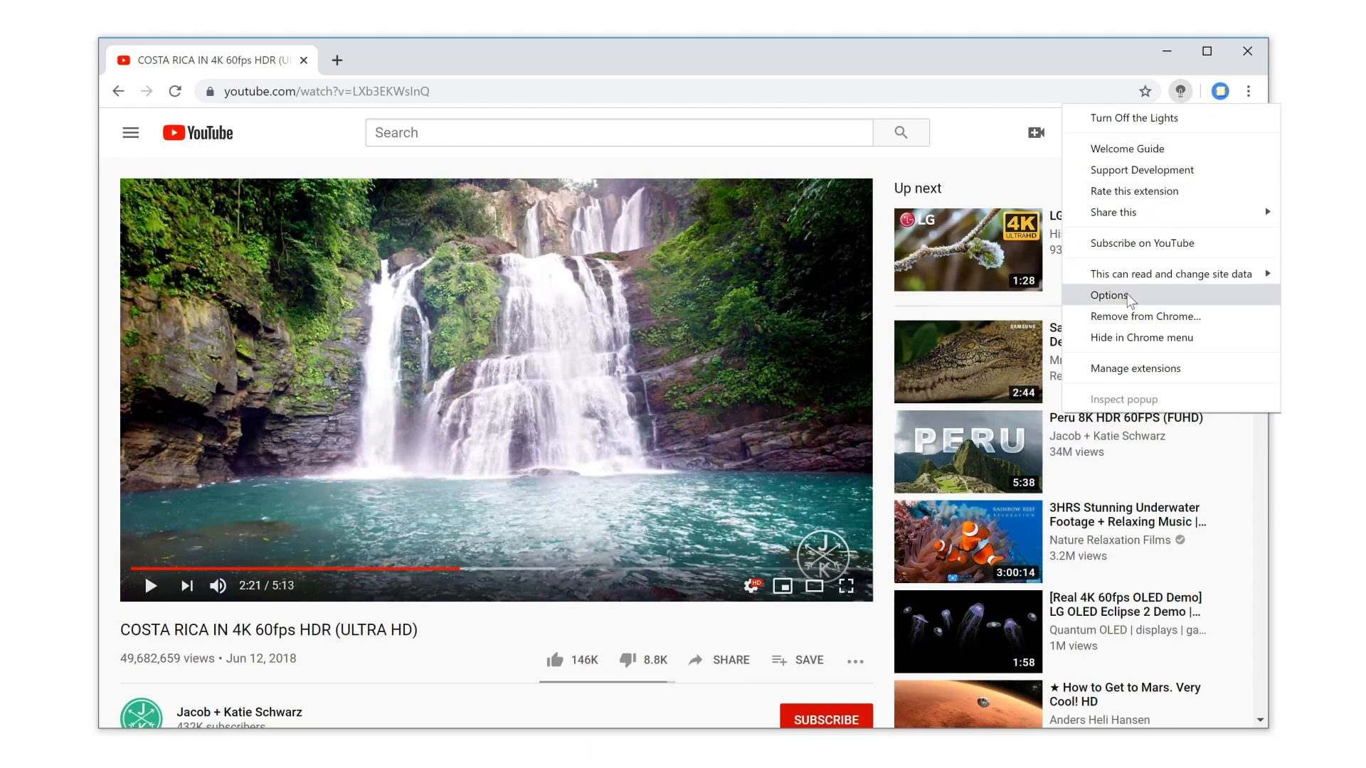
click(1109, 296)
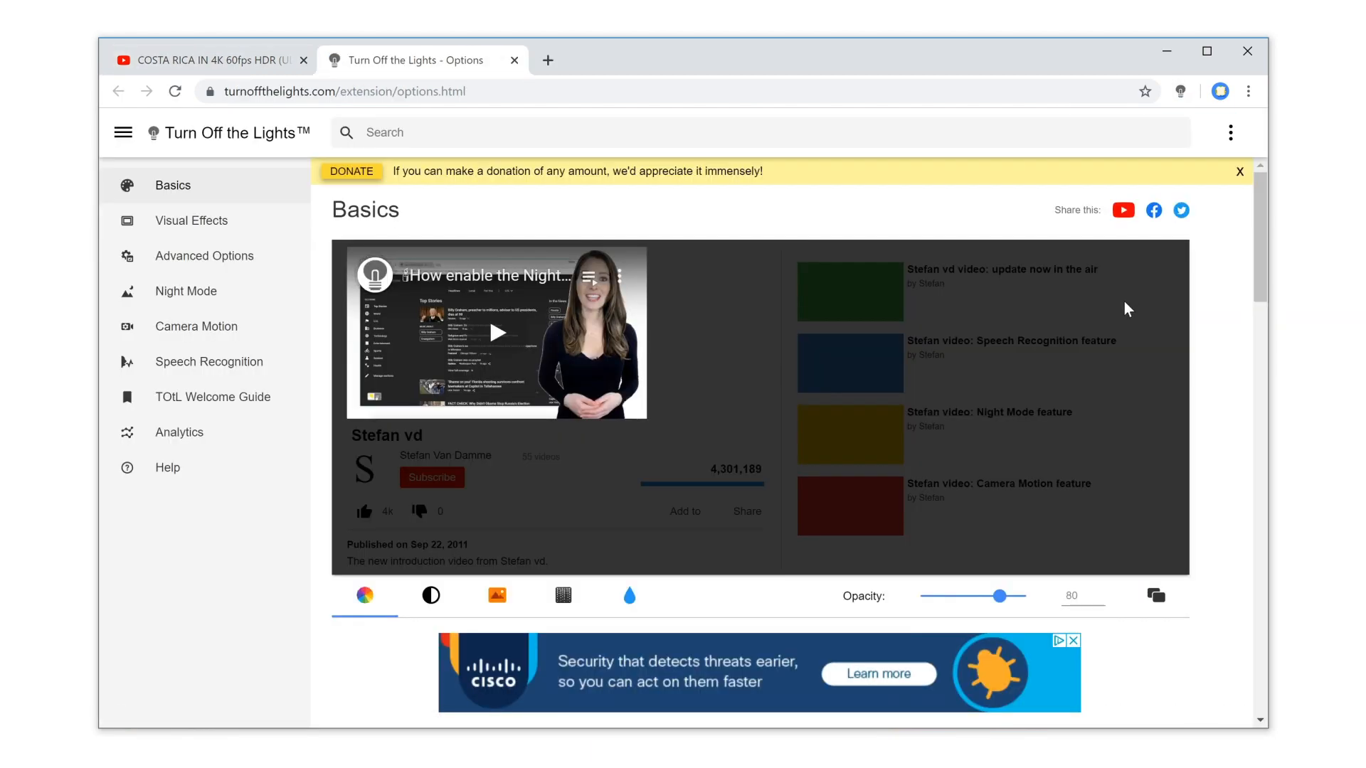
Step: Enable automatic YouTube quality at 1080p and block 60fps playback
scroll(down, 3)
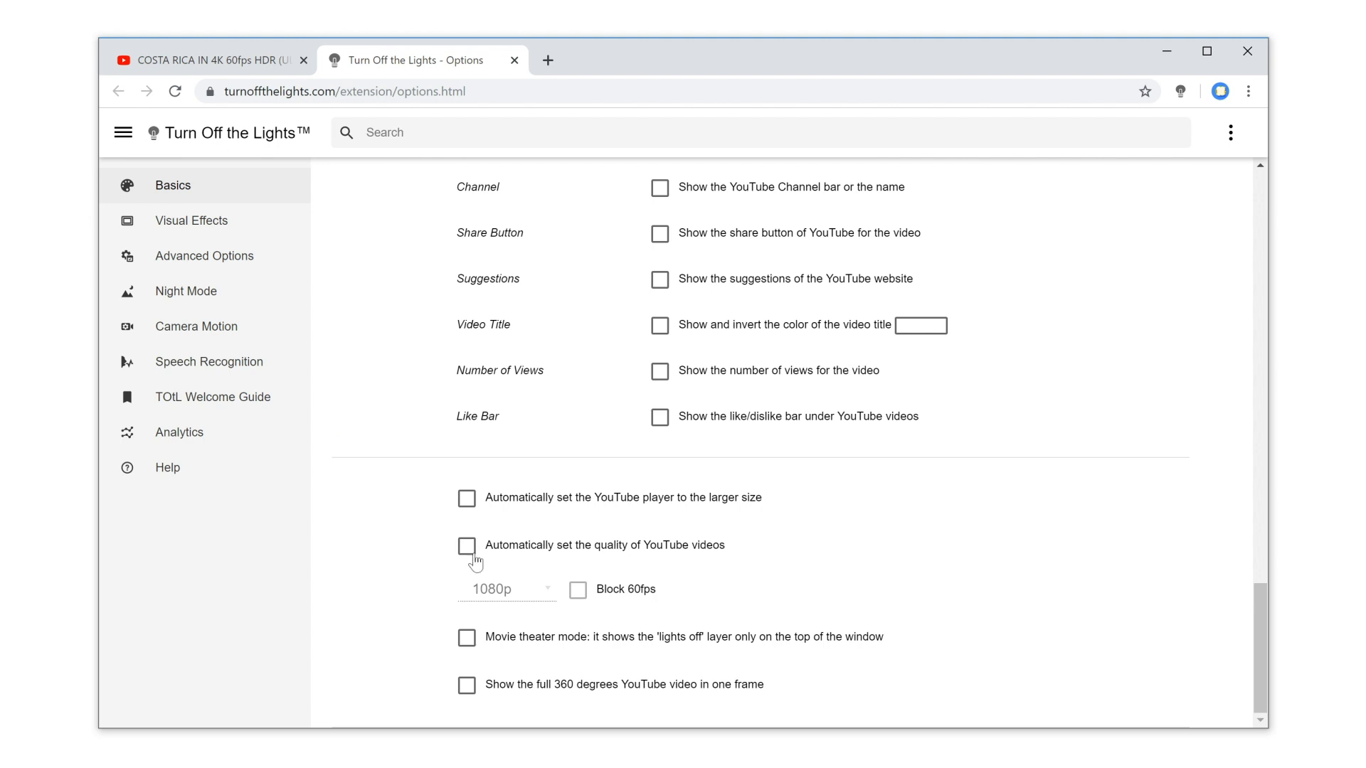
click(467, 545)
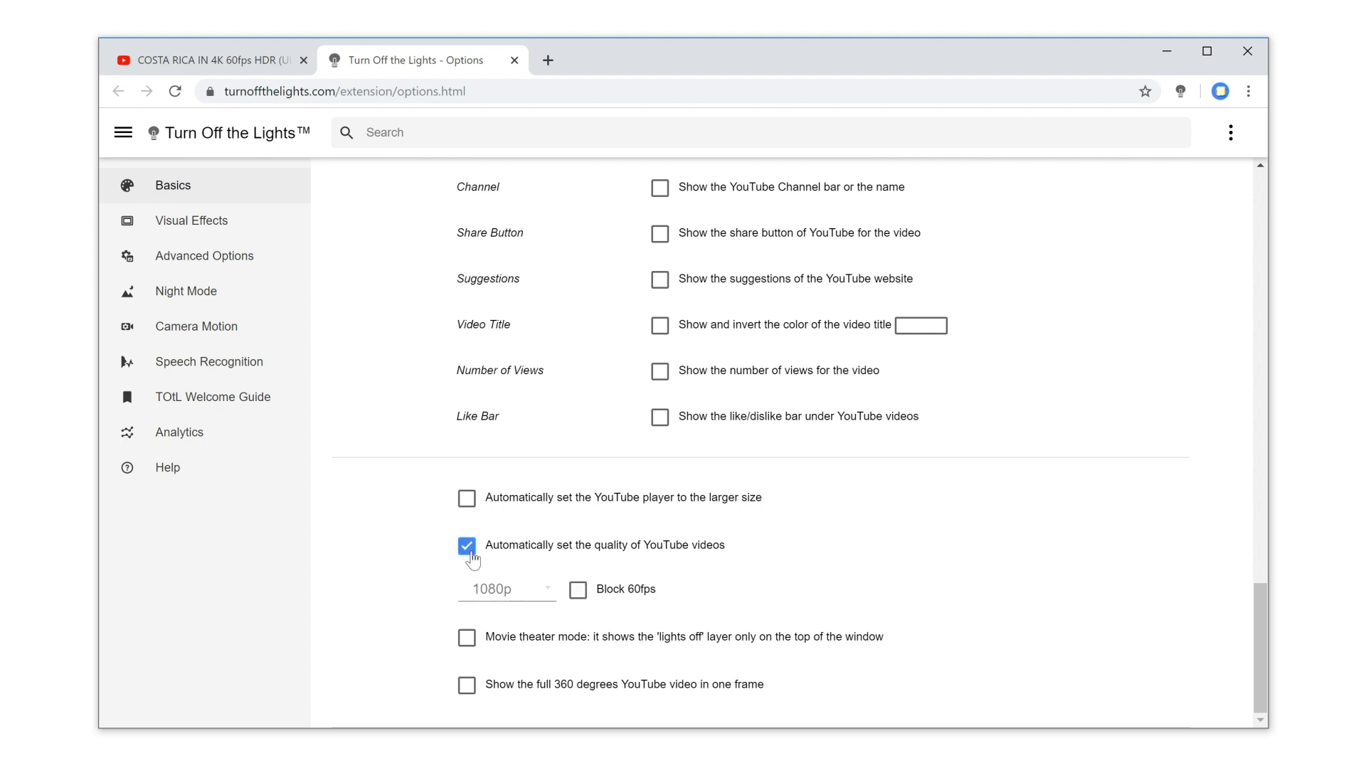
click(505, 590)
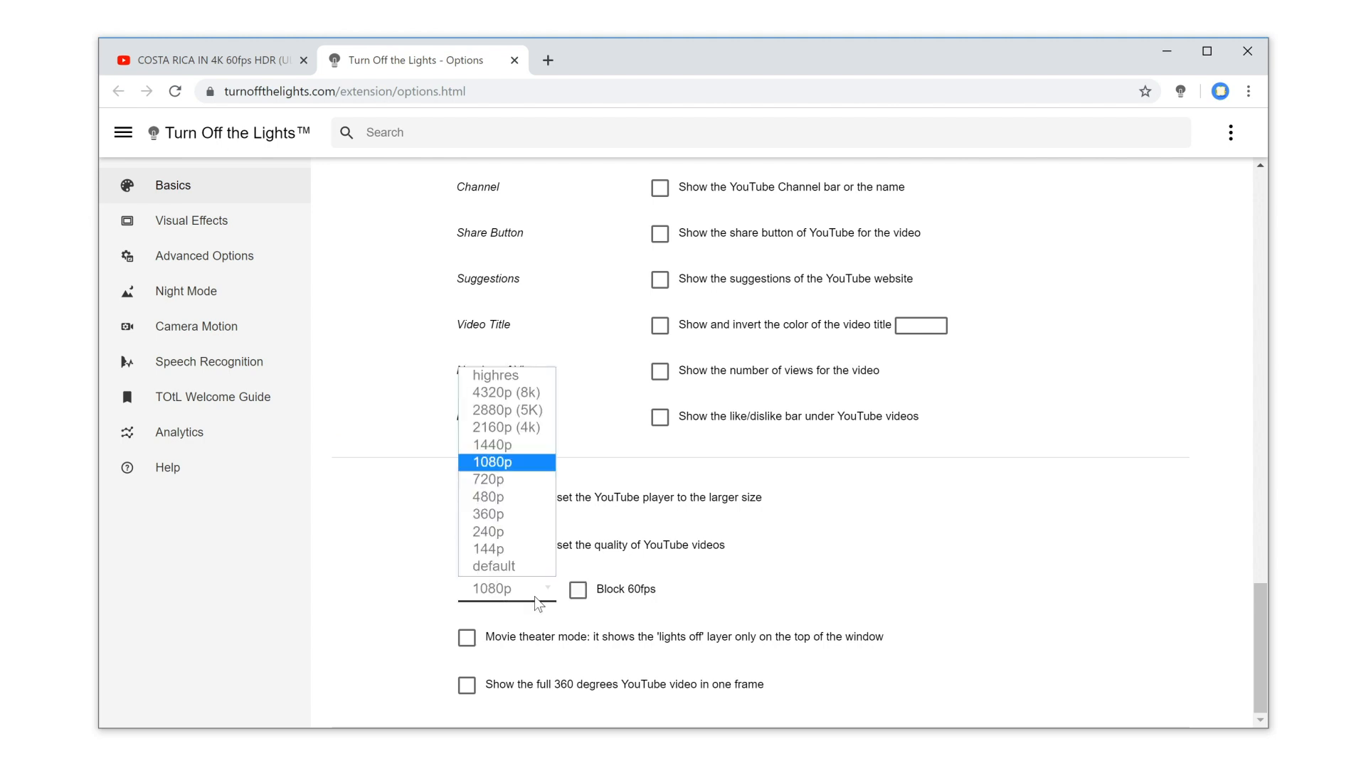
click(493, 461)
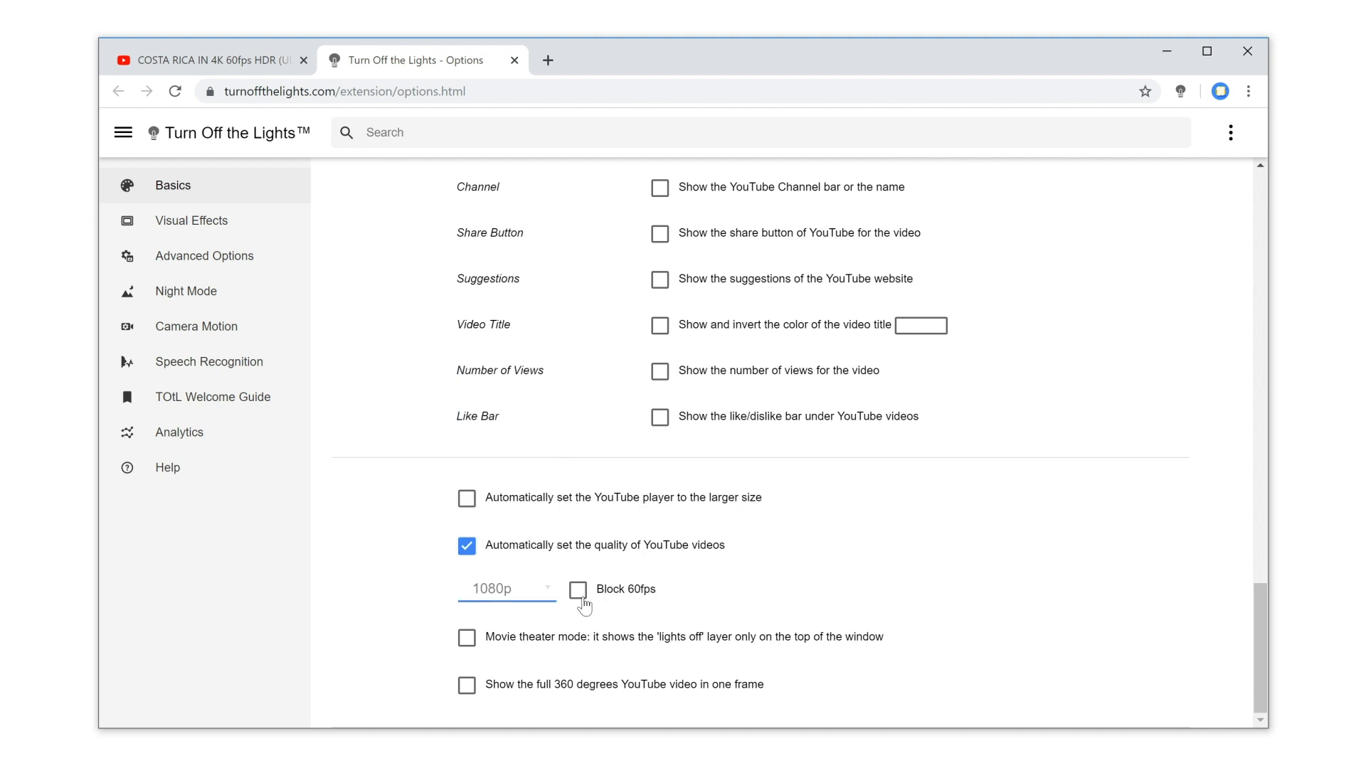
click(578, 589)
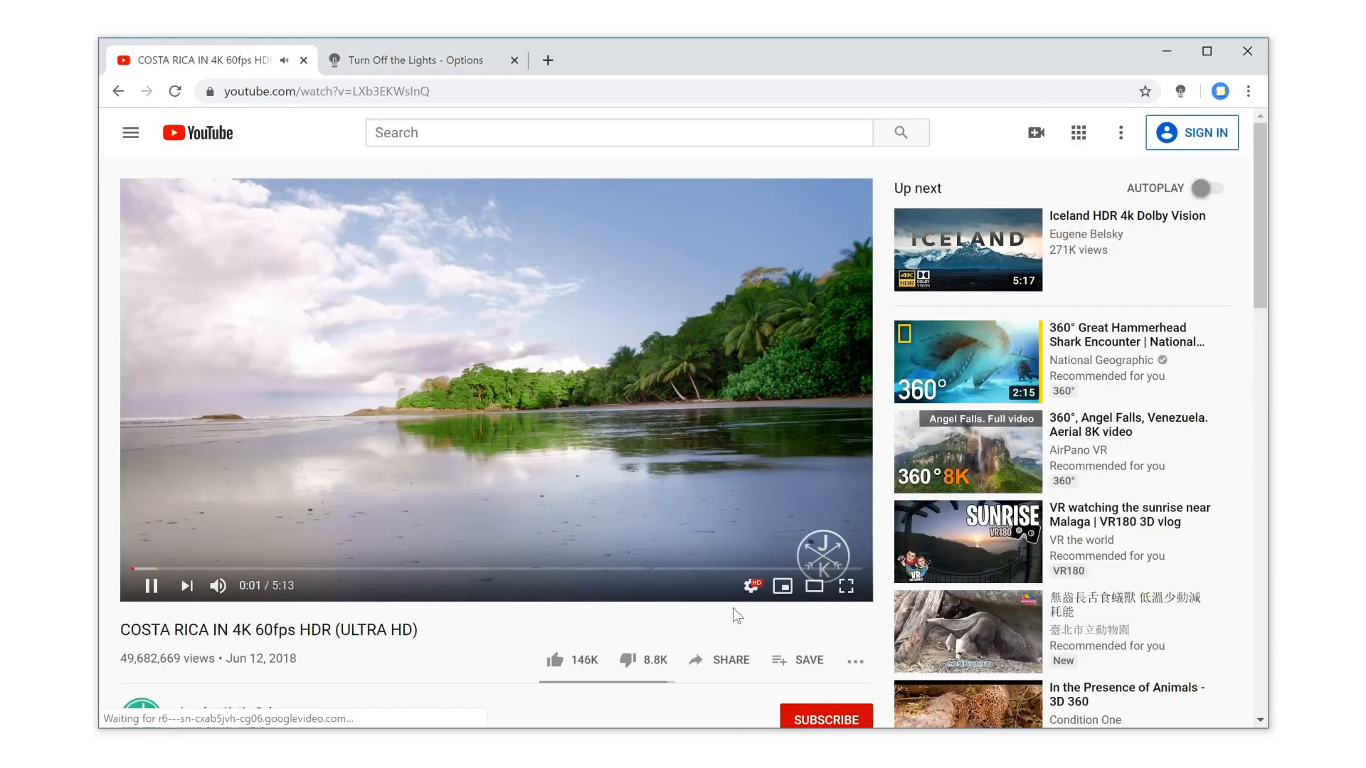
Step: Check the player's Quality menu shows 1080p active with no p60 options
click(751, 584)
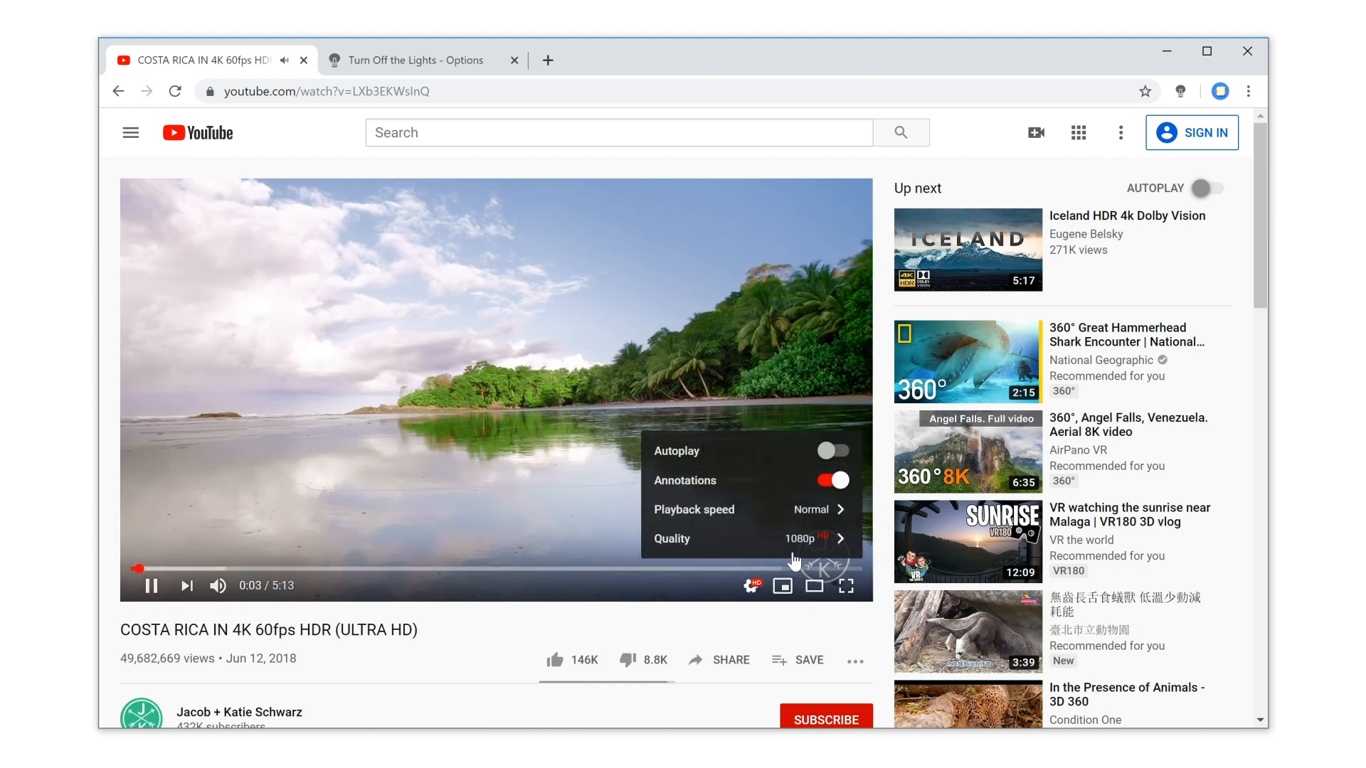
click(697, 538)
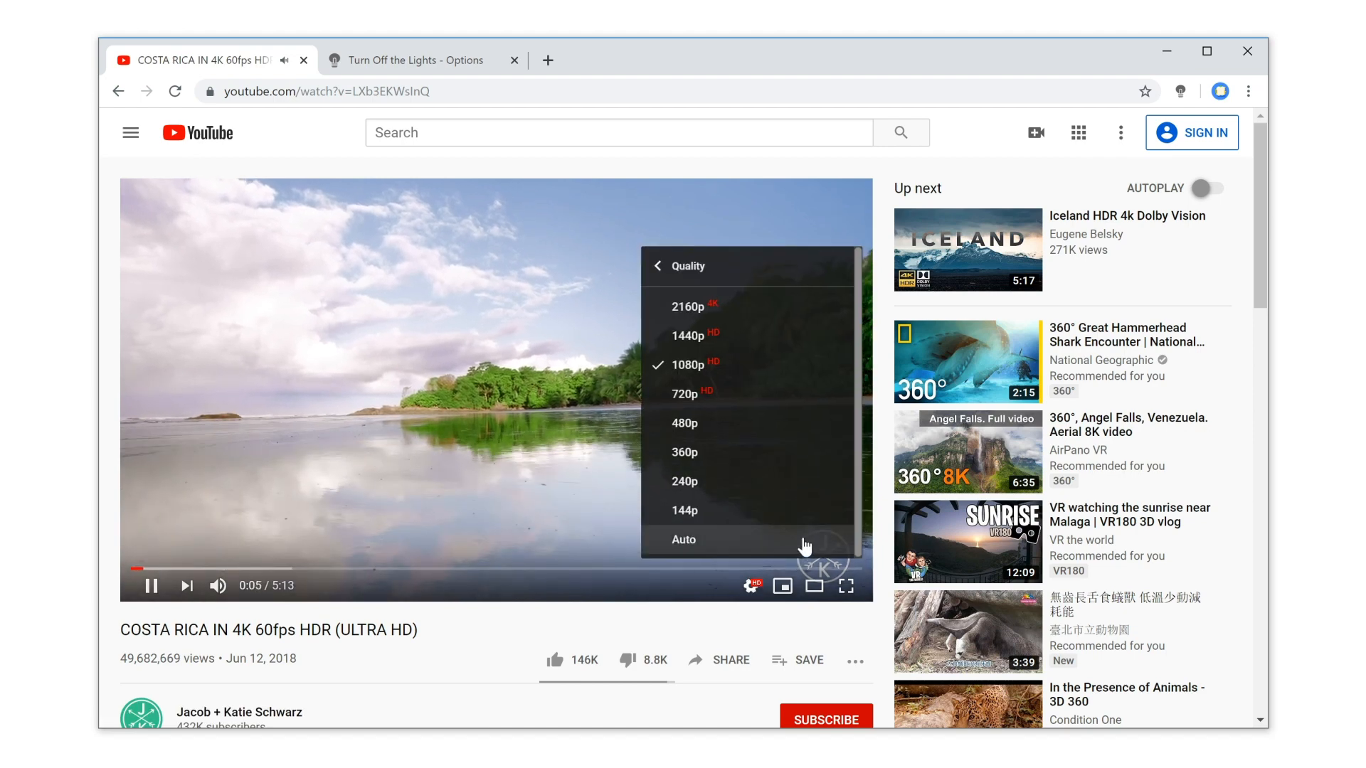